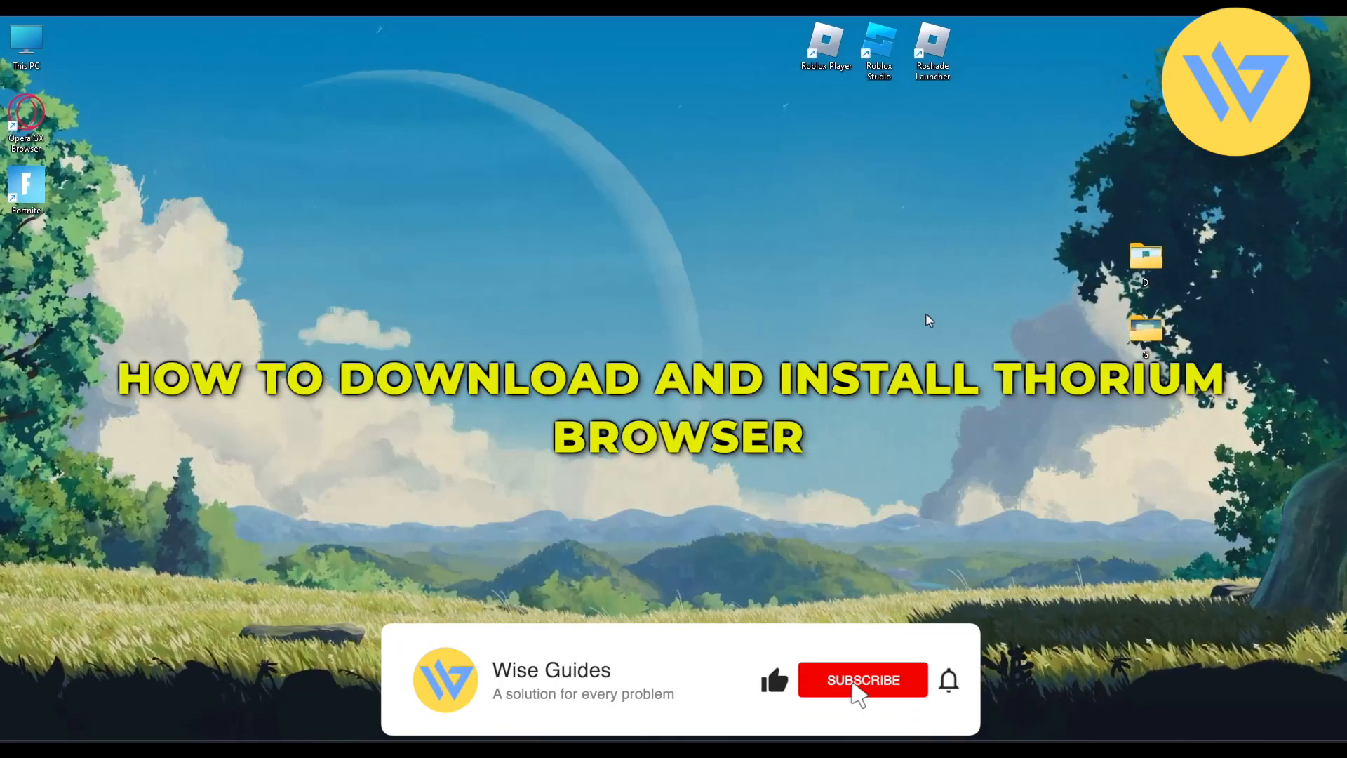
Launch Google Chrome from the desktop taskbar to get a new tab.
{"action": "left_click", "coordinate": [862, 680]}
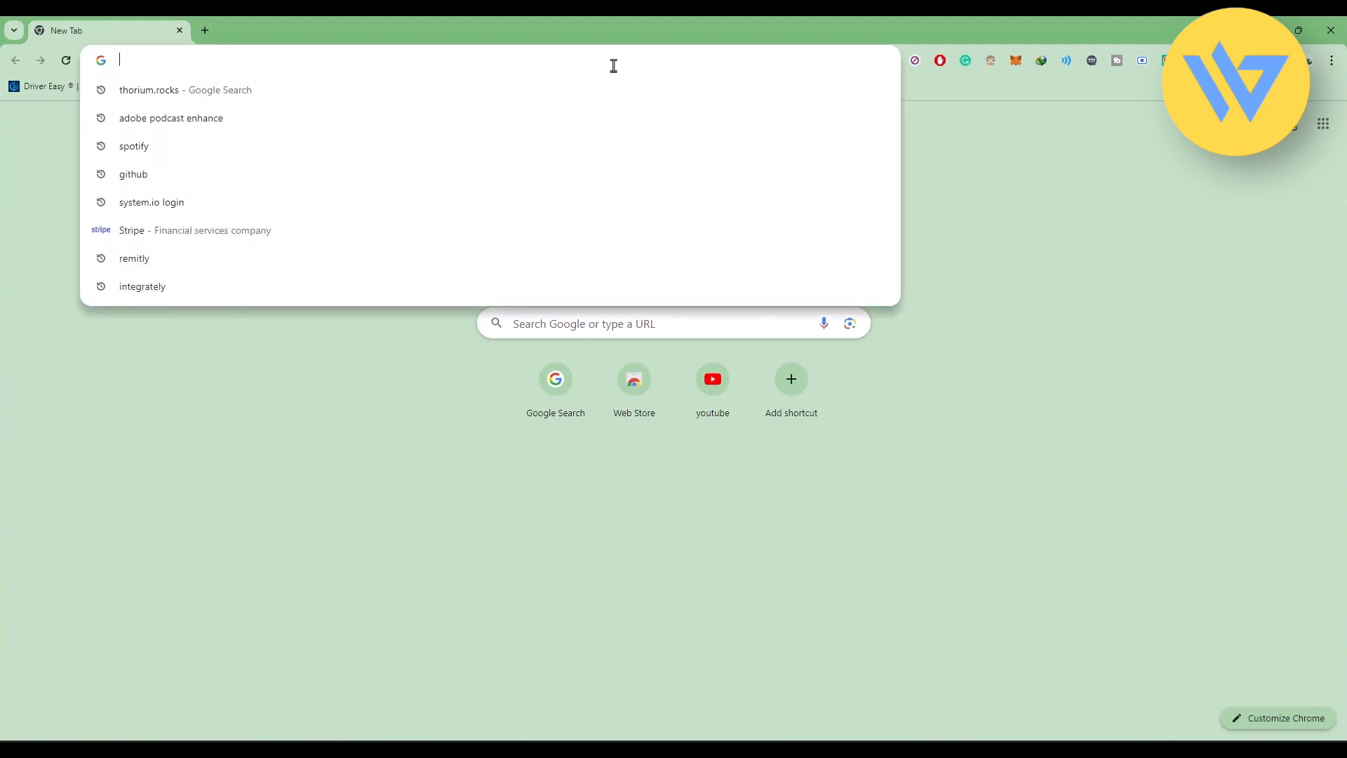
Search for thorium.rocks and open the official Thorium Browser homepage.
{"action": "type", "text": "temu.com"}
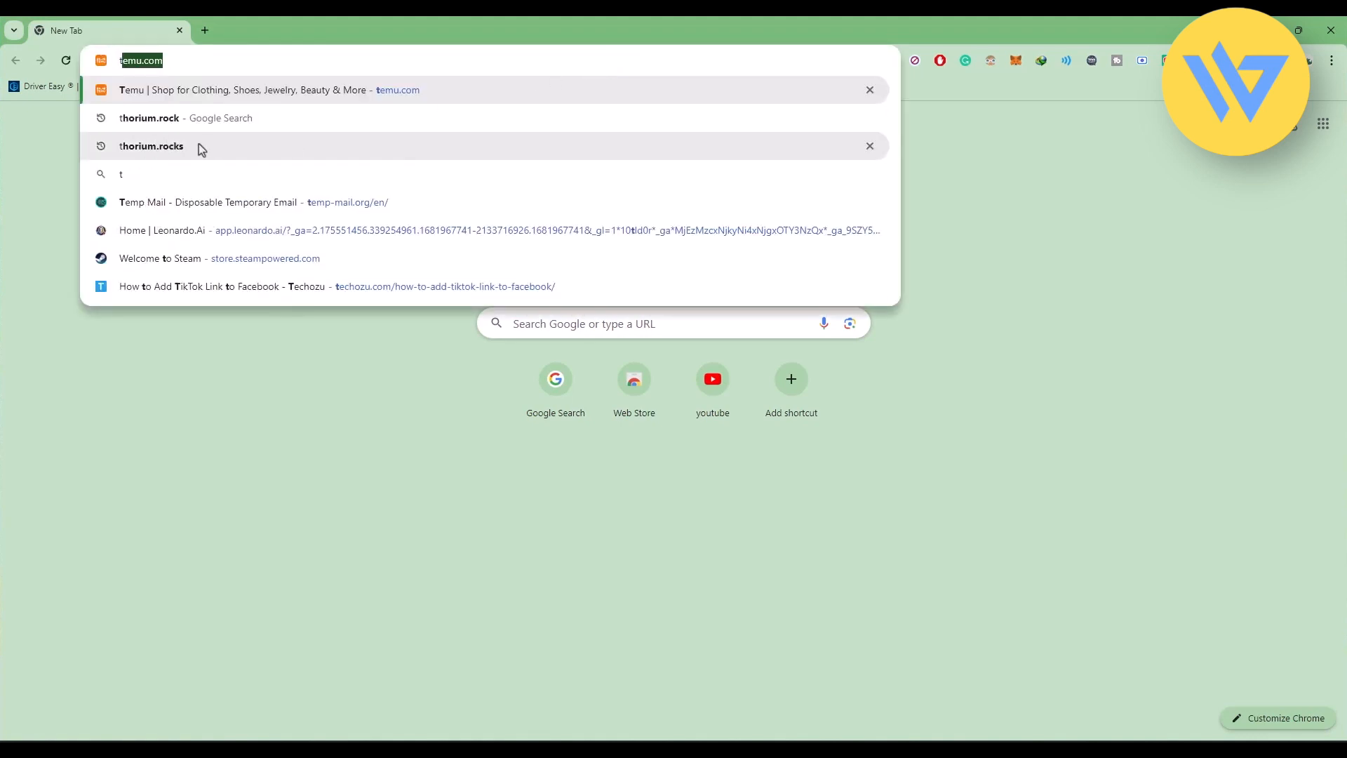
{"action": "left_click", "coordinate": [150, 145]}
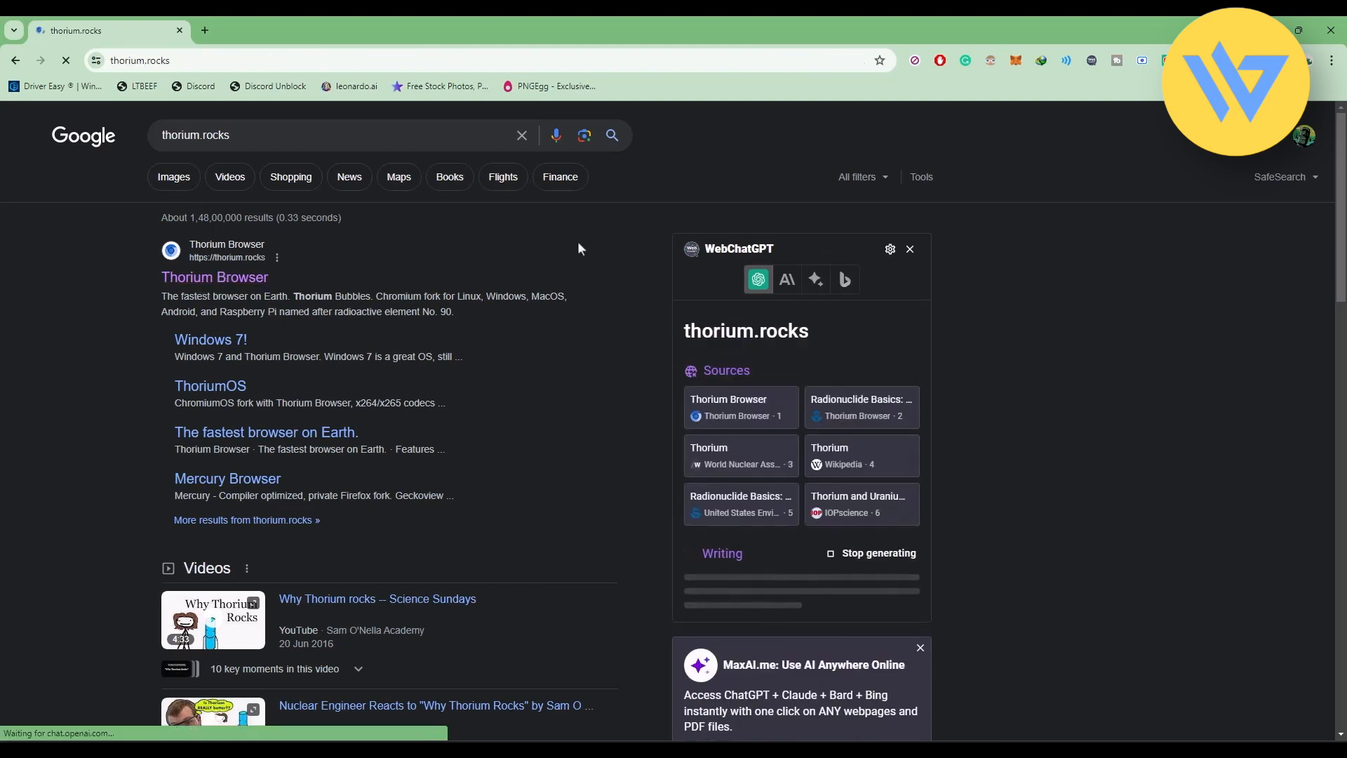
{"action": "left_click", "coordinate": [215, 276]}
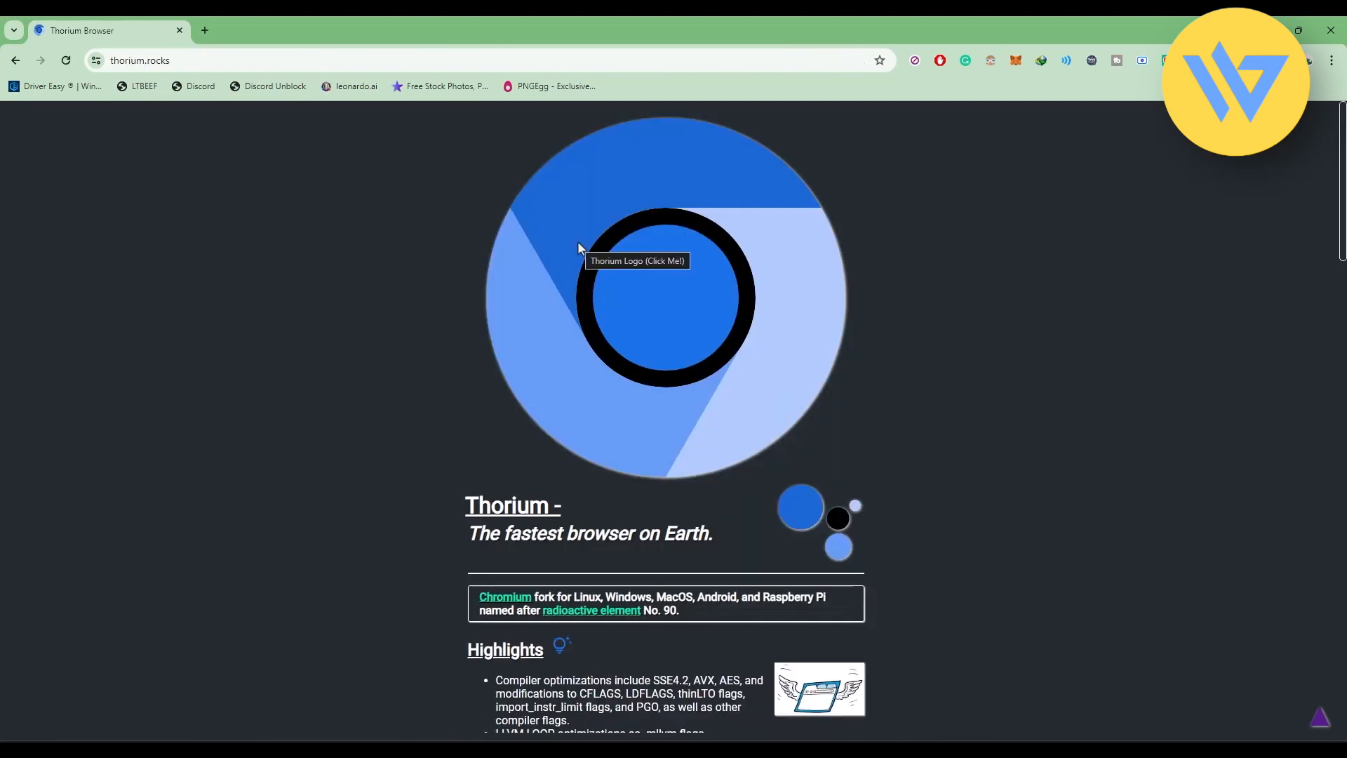
{"action": "mouse_move", "coordinate": [324, 321]}
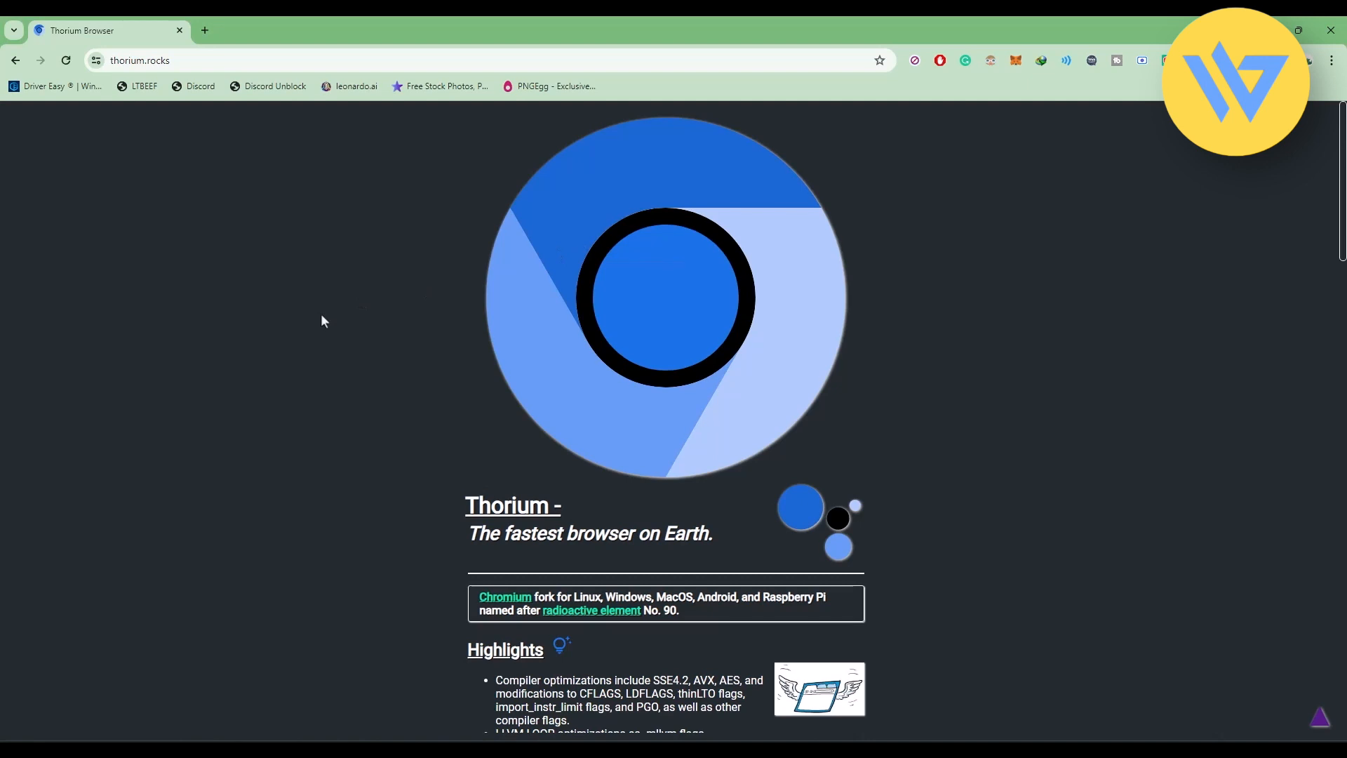
Scroll the thorium.rocks homepage past Highlights and See also to the Links section.
{"action": "scroll", "scroll_direction": "down", "scroll_amount": 3}
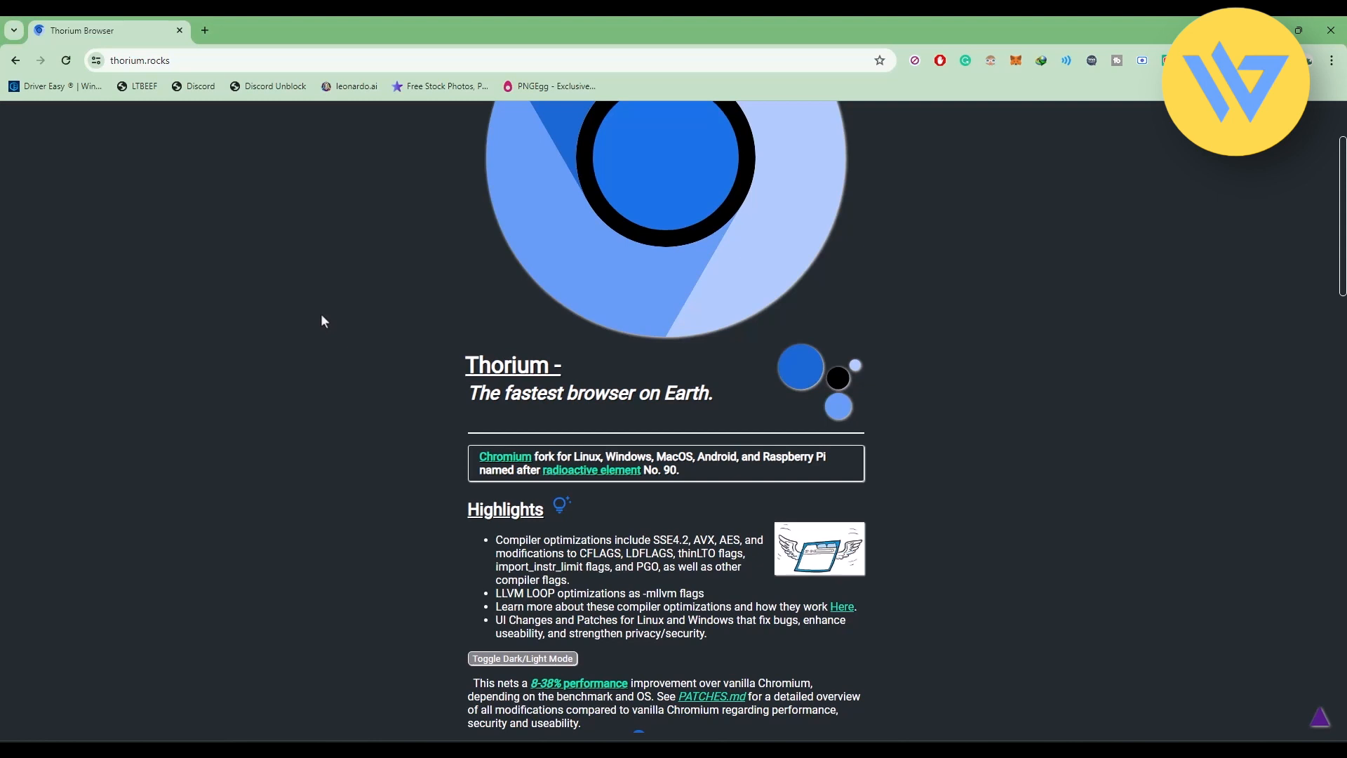
{"action": "scroll", "scroll_direction": "down", "scroll_amount": 3}
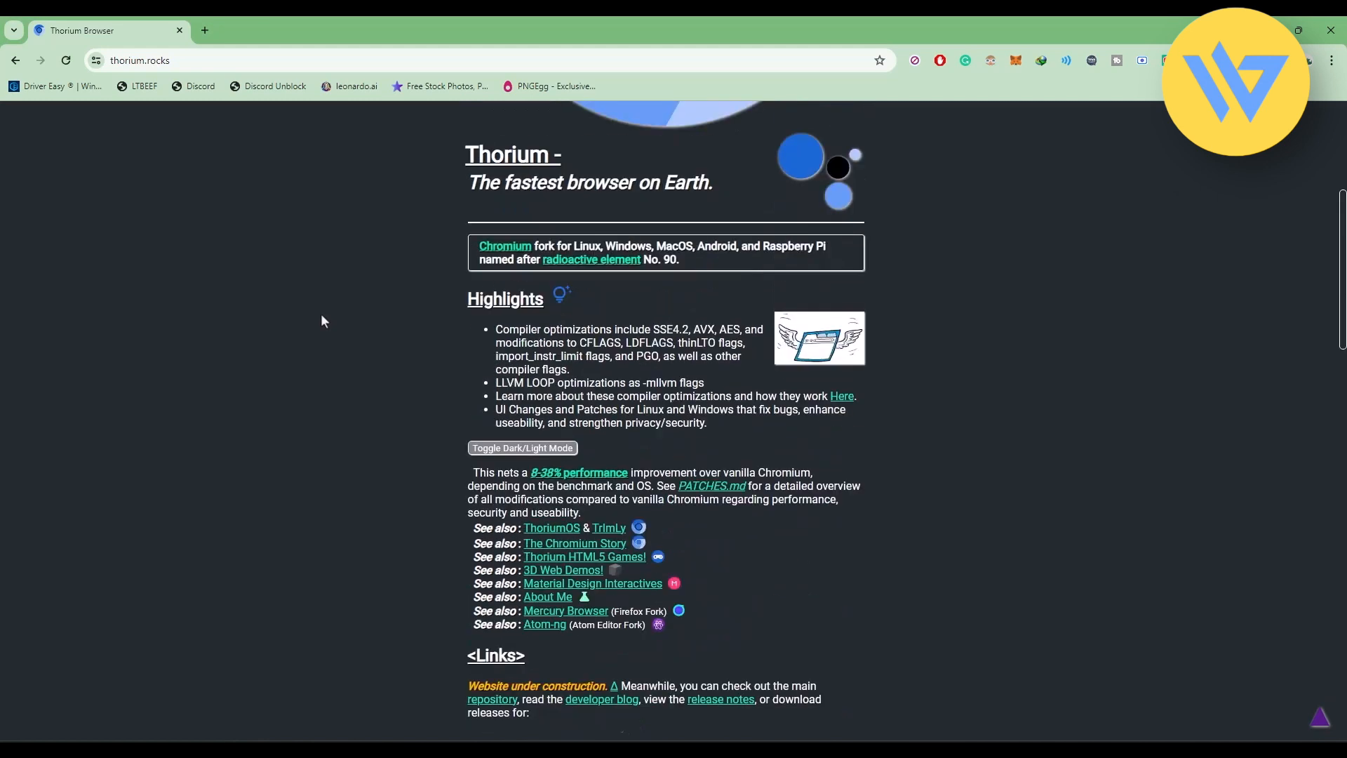
Scroll further to show the full platform download list, including Windows builds.
{"action": "scroll", "scroll_direction": "down", "scroll_amount": 3}
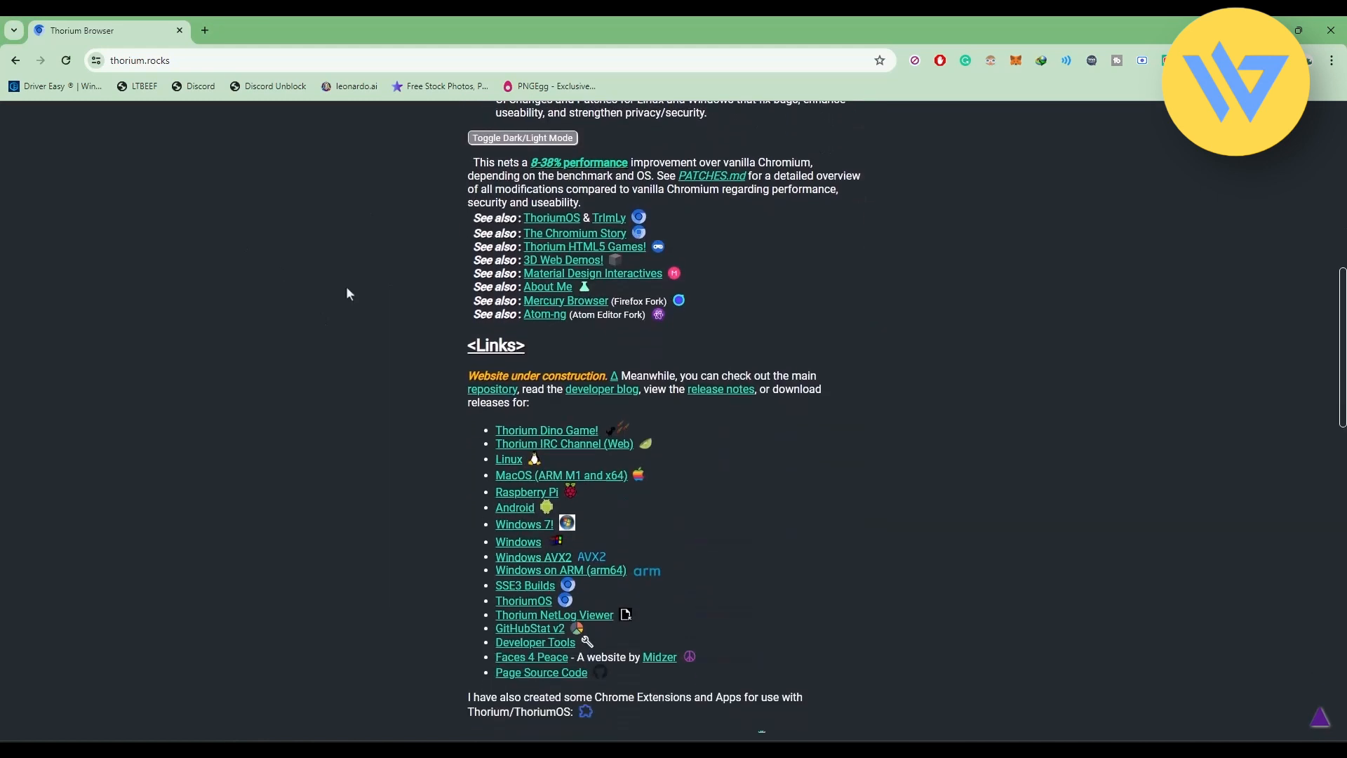
{"action": "scroll", "scroll_direction": "down", "scroll_amount": 3}
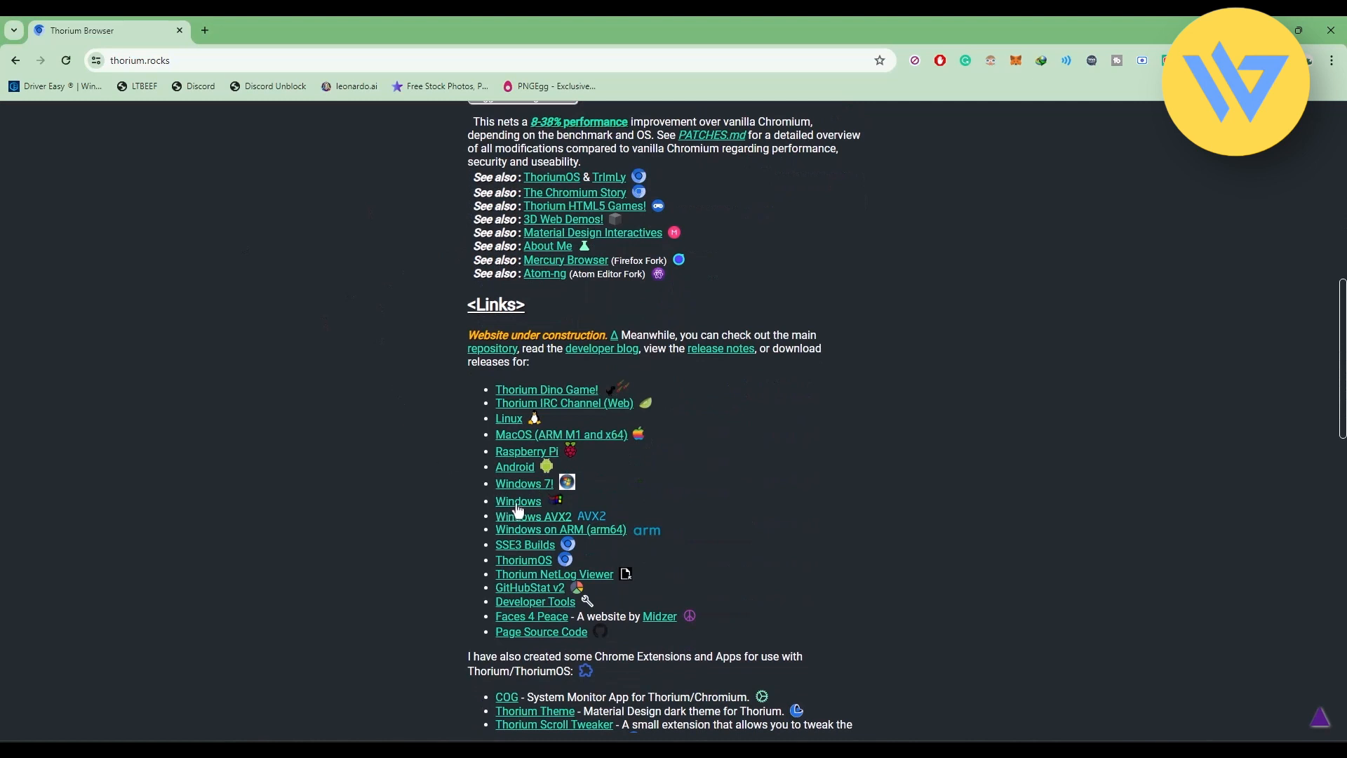
{"action": "mouse_move", "coordinate": [455, 405]}
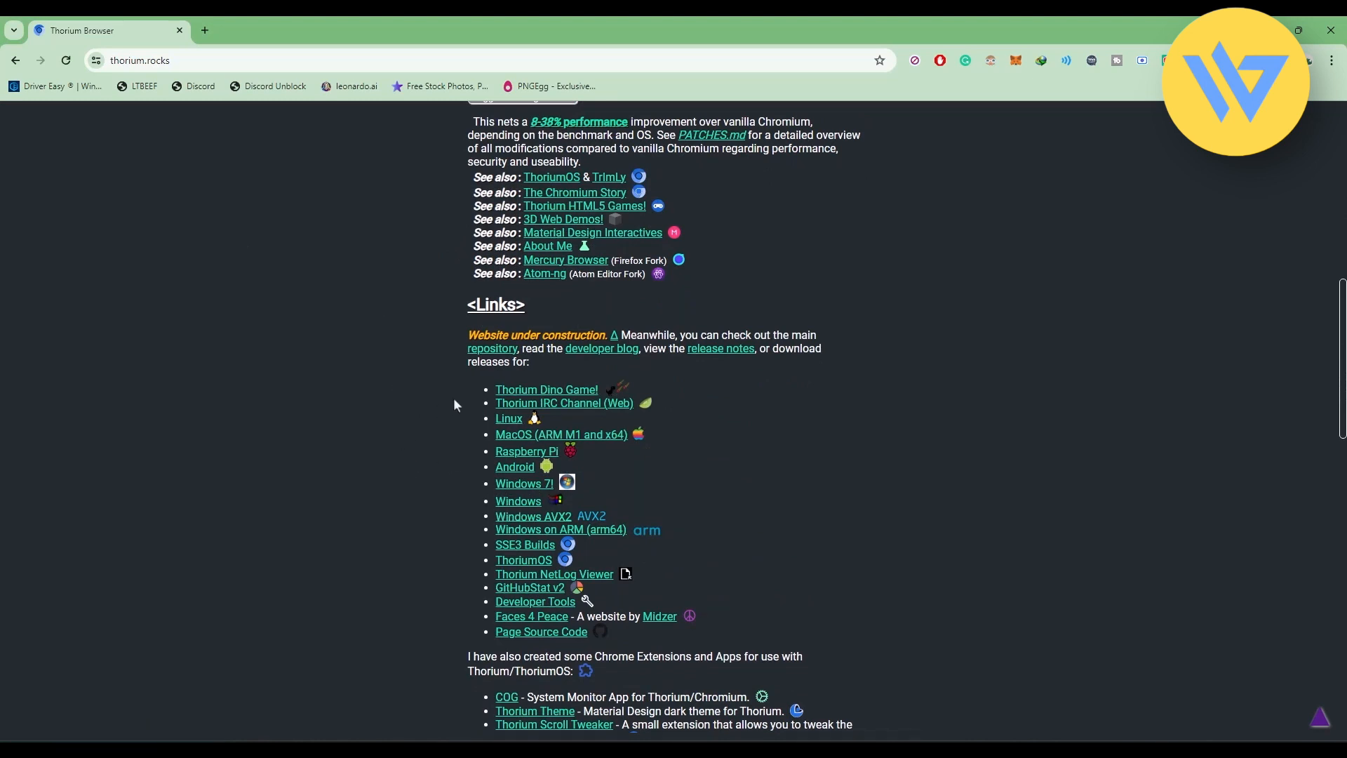
{"action": "mouse_move", "coordinate": [516, 419]}
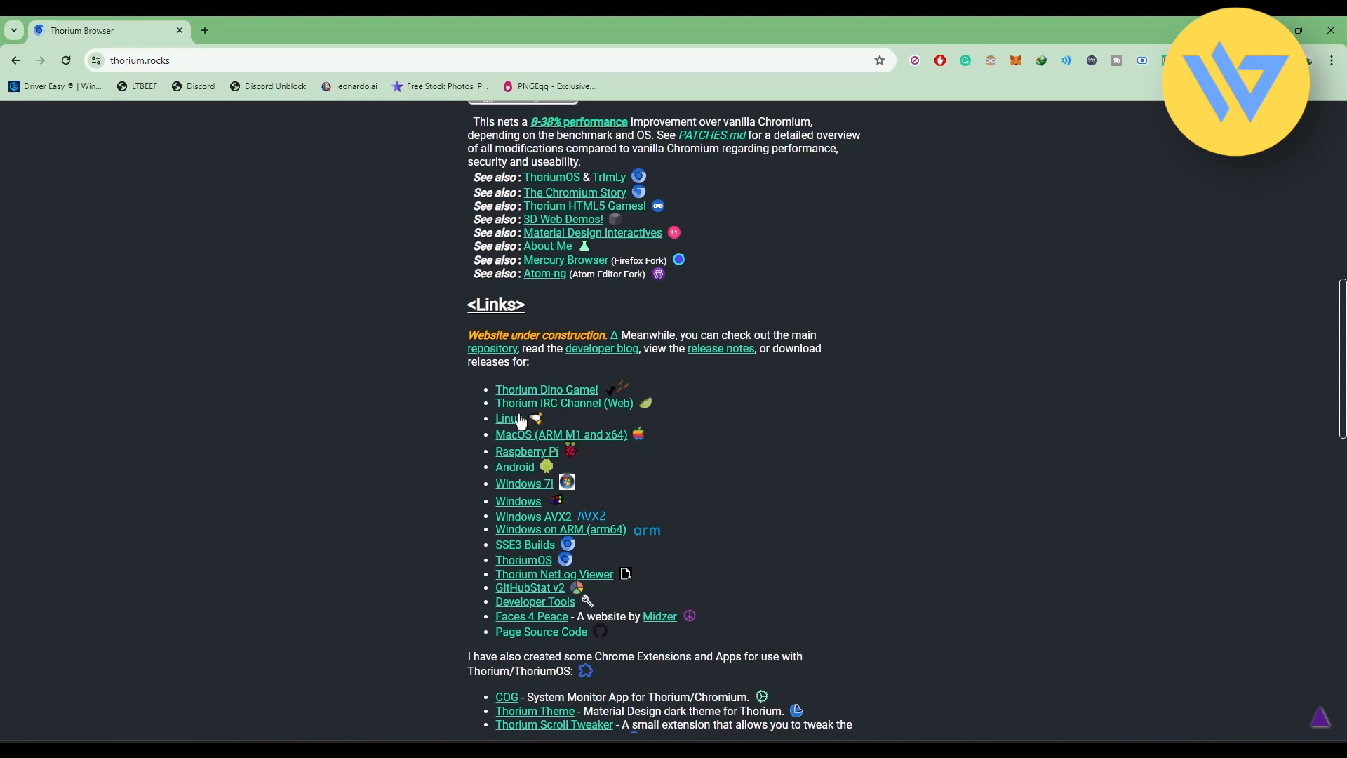
{"action": "mouse_move", "coordinate": [1093, 543]}
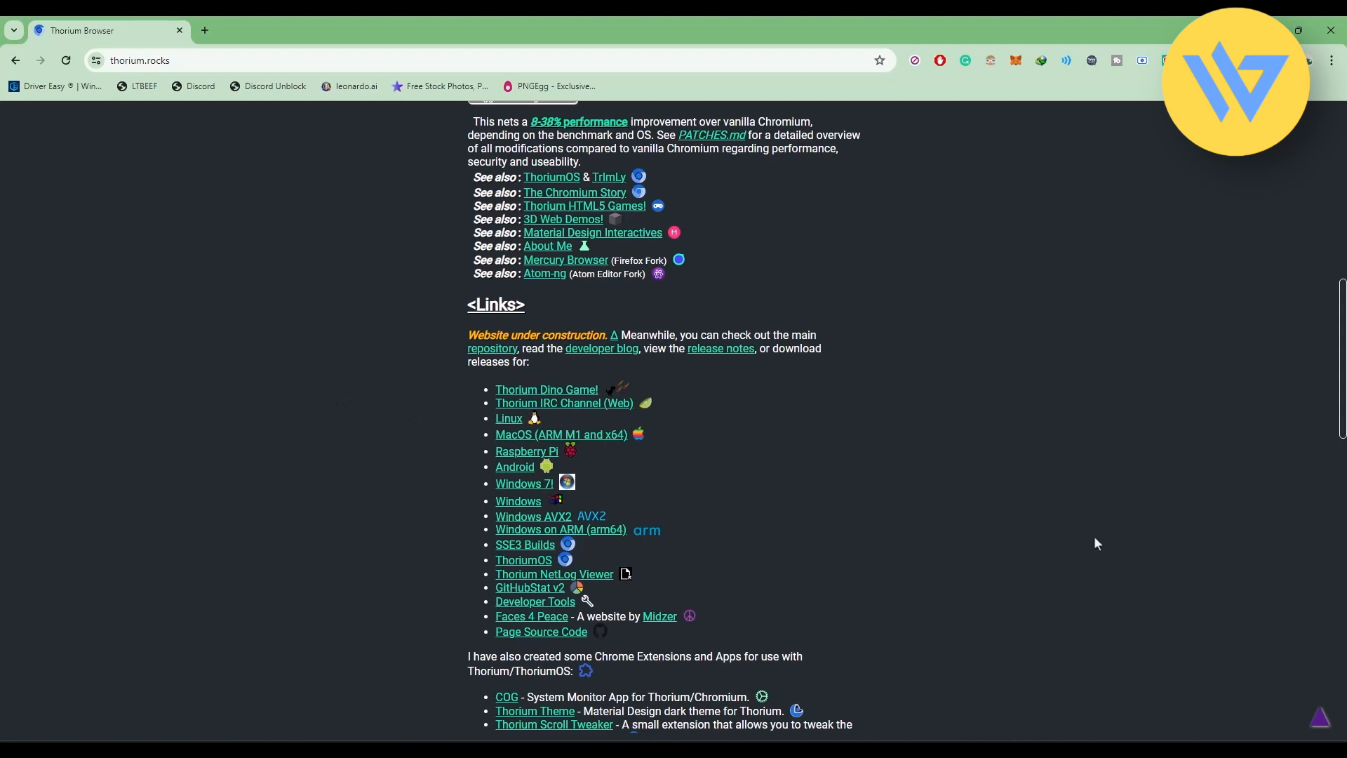
{"action": "mouse_move", "coordinate": [518, 506]}
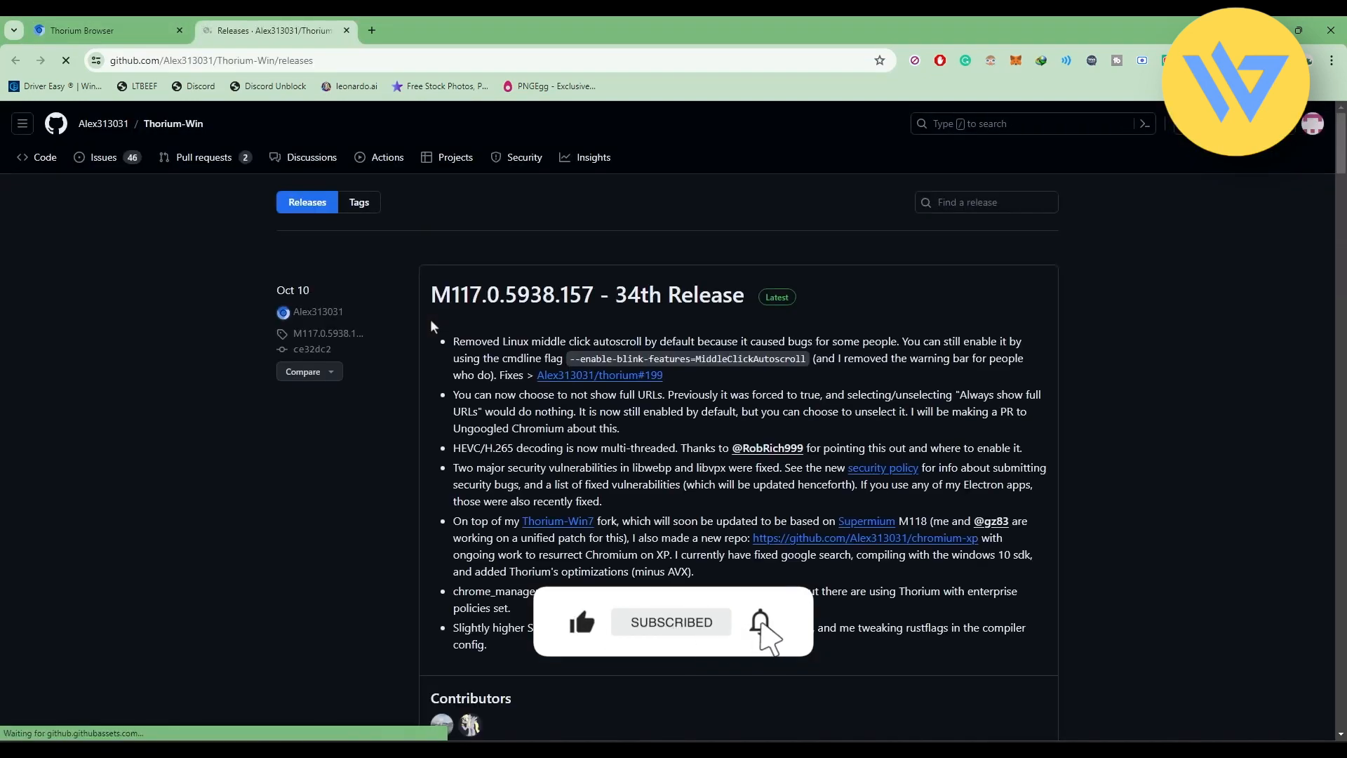
Scroll to the release Assets and download thorium_mini_installer.exe.
{"action": "scroll", "scroll_direction": "down", "scroll_amount": 3}
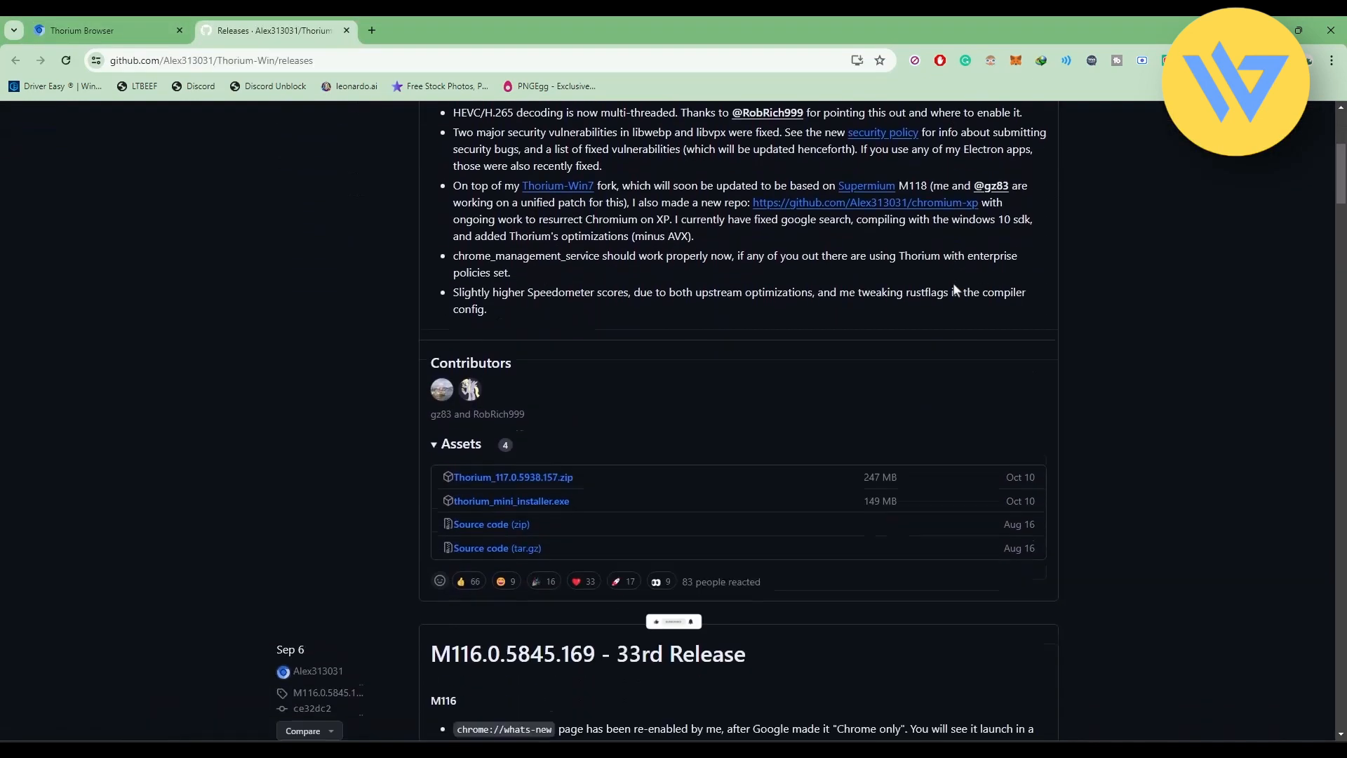
{"action": "scroll", "scroll_direction": "down", "scroll_amount": 3}
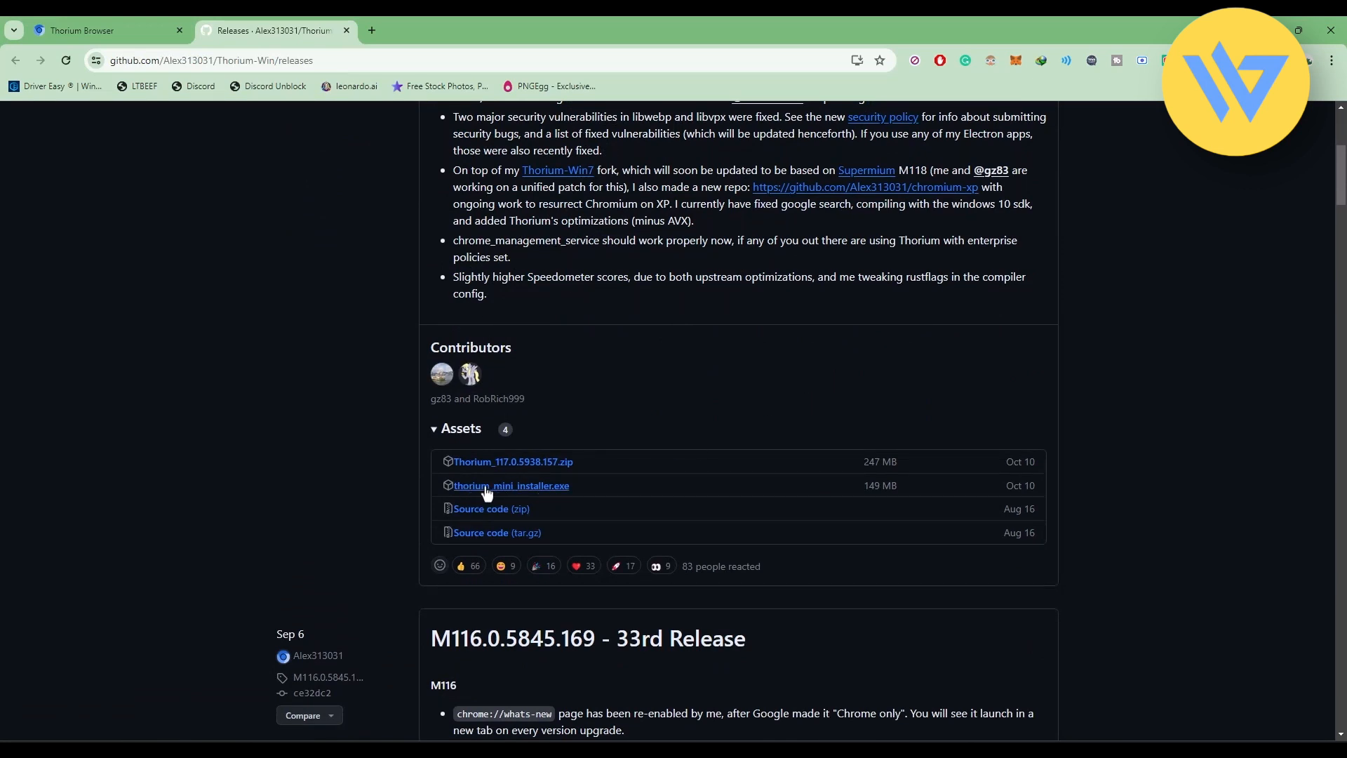
{"action": "mouse_move", "coordinate": [511, 490]}
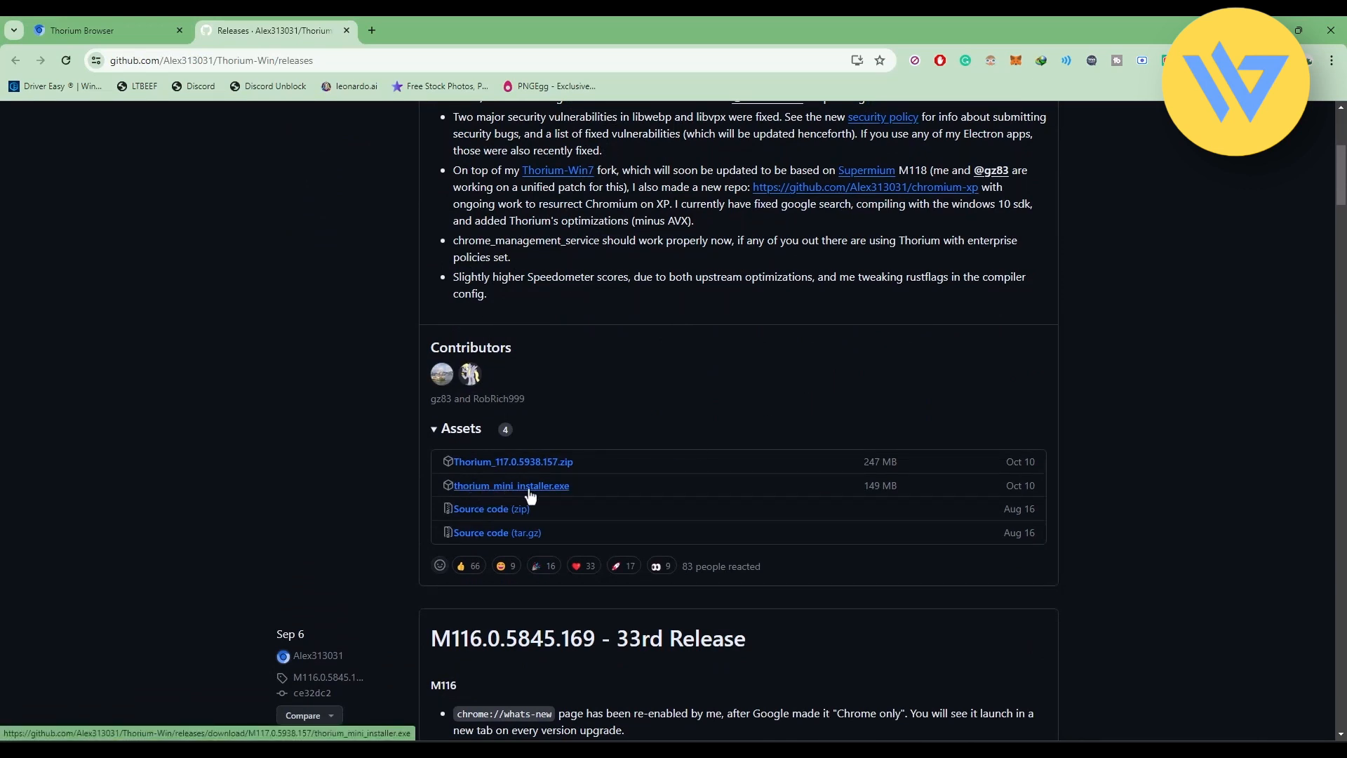
{"action": "left_click", "coordinate": [511, 485]}
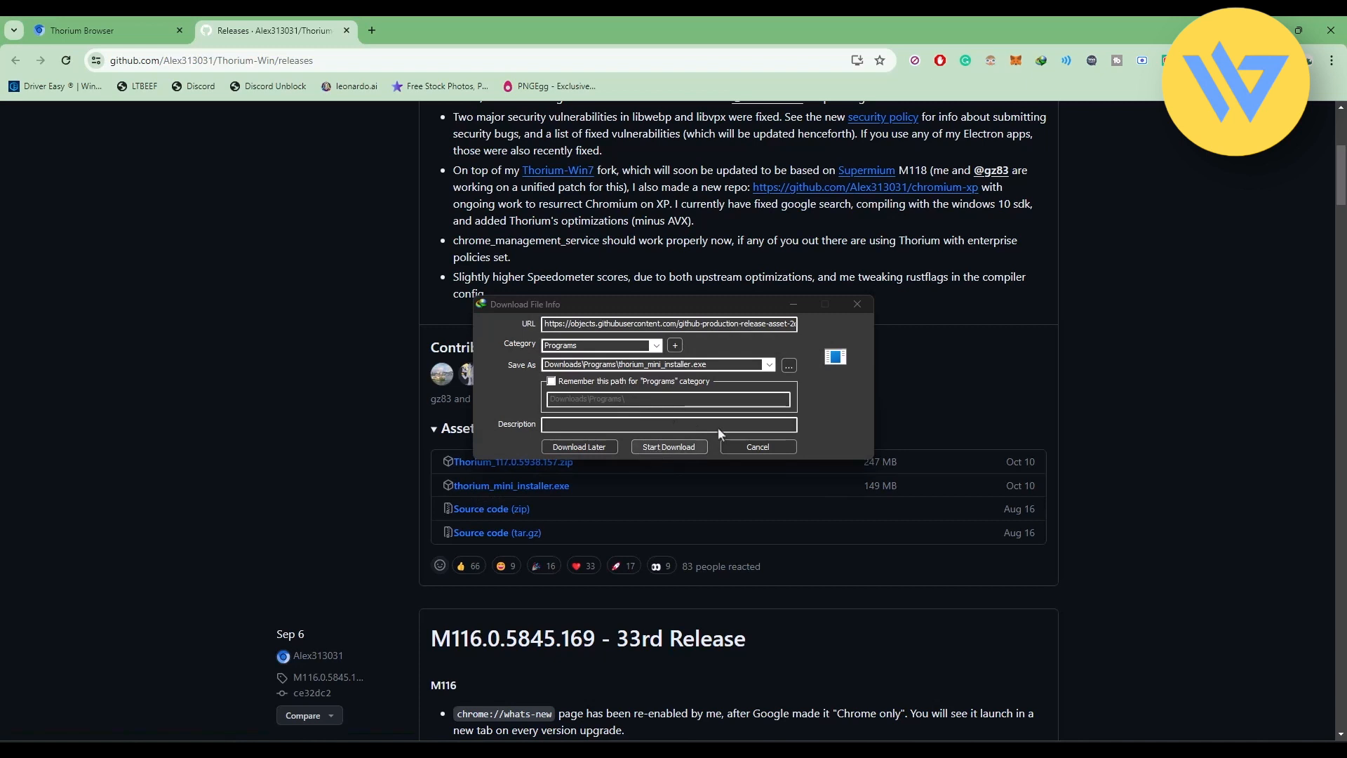
Start downloading thorium_mini_installer.exe to the Downloads Programs folder.
{"action": "left_click", "coordinate": [667, 446]}
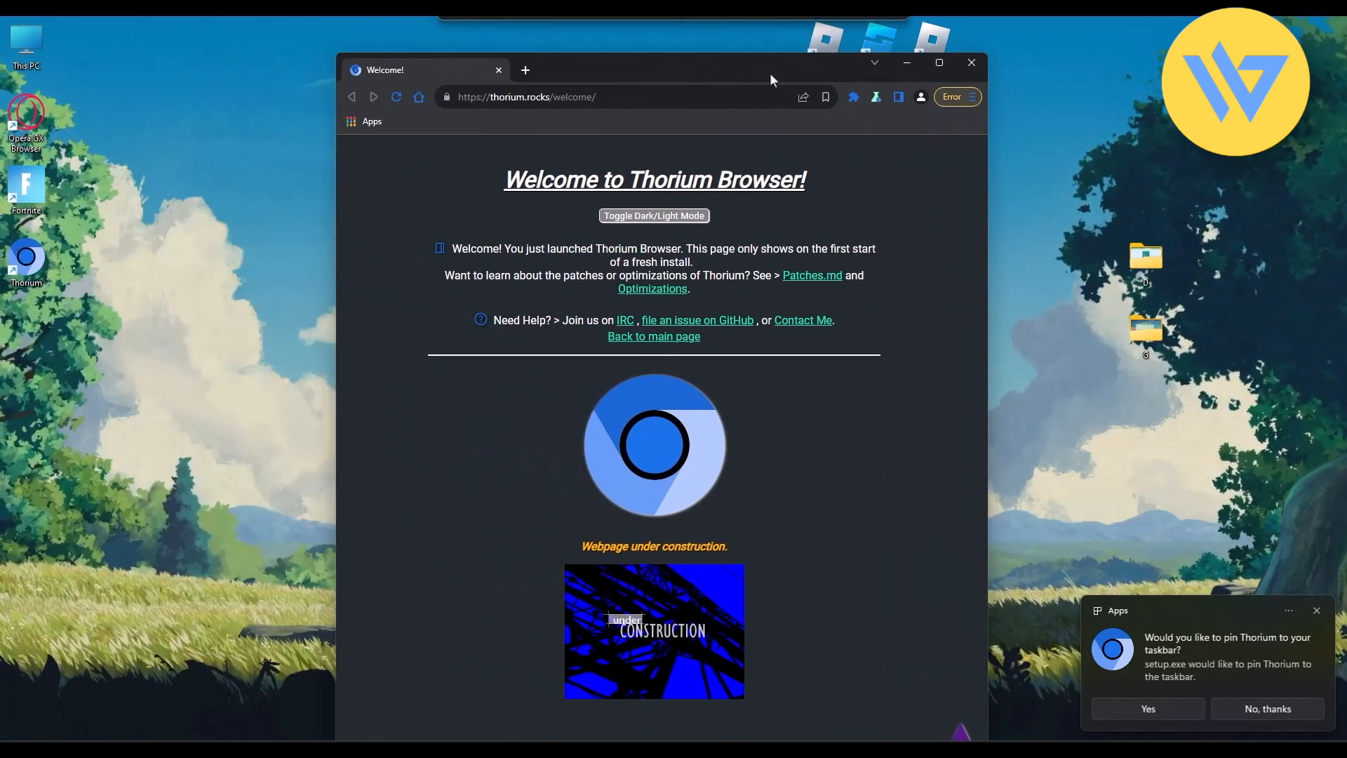
Dismiss the welcome prompt and open Settings from the Thorium main menu.
{"action": "left_click", "coordinate": [938, 62]}
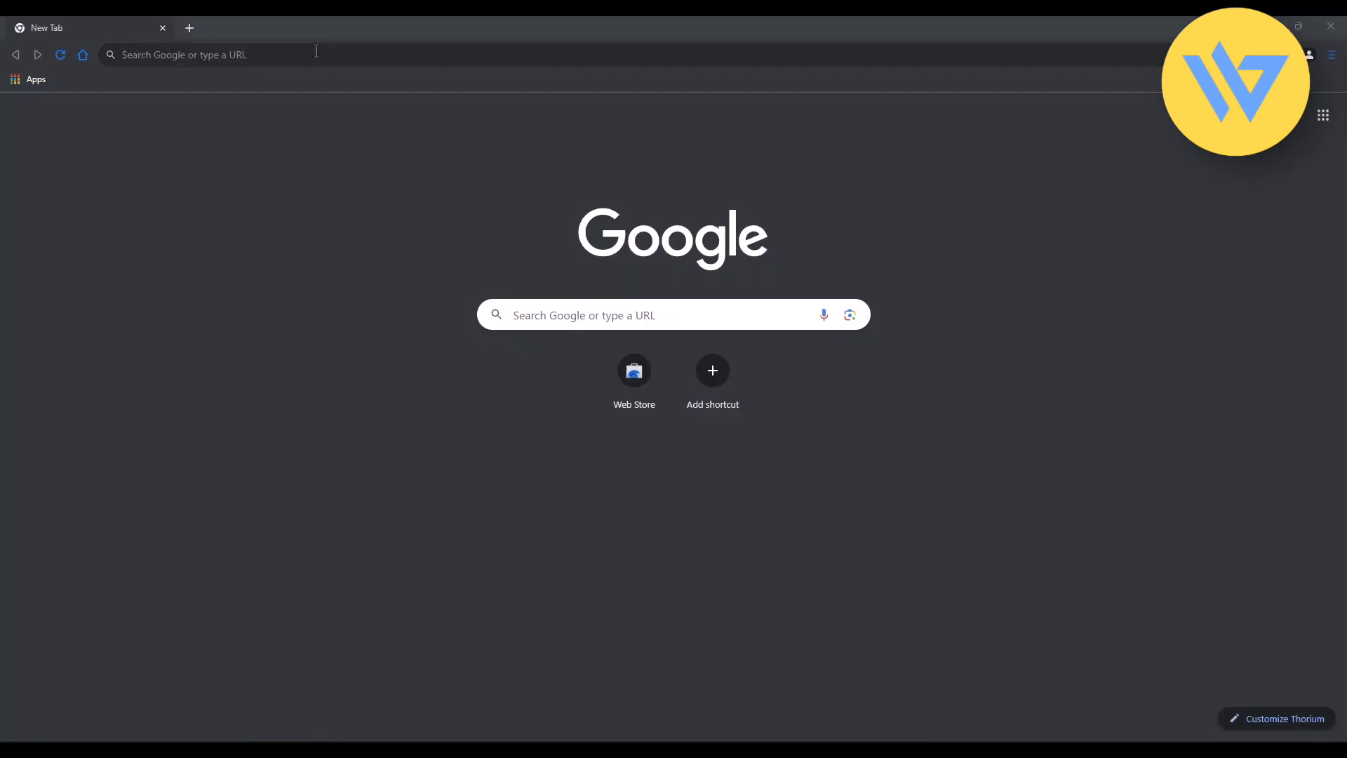
{"action": "mouse_move", "coordinate": [1331, 54]}
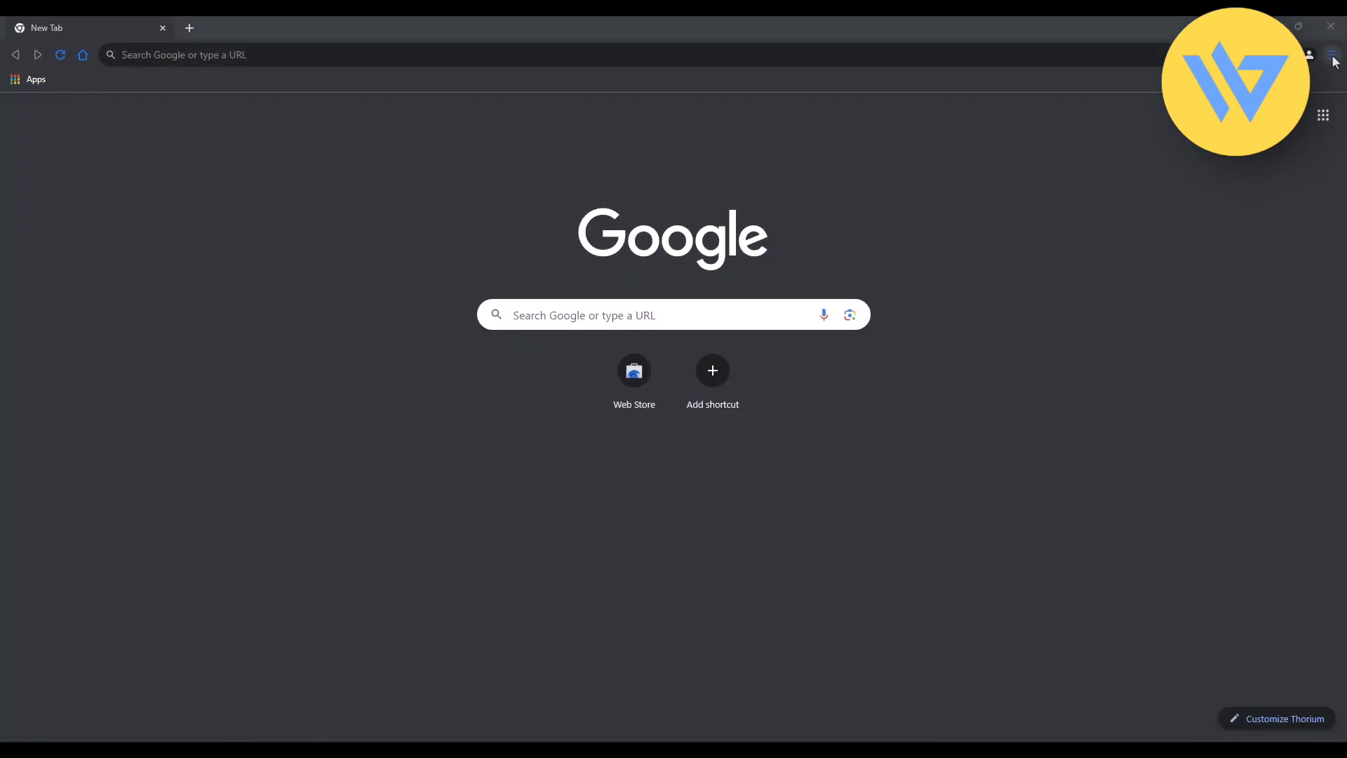
{"action": "left_click", "coordinate": [1334, 54]}
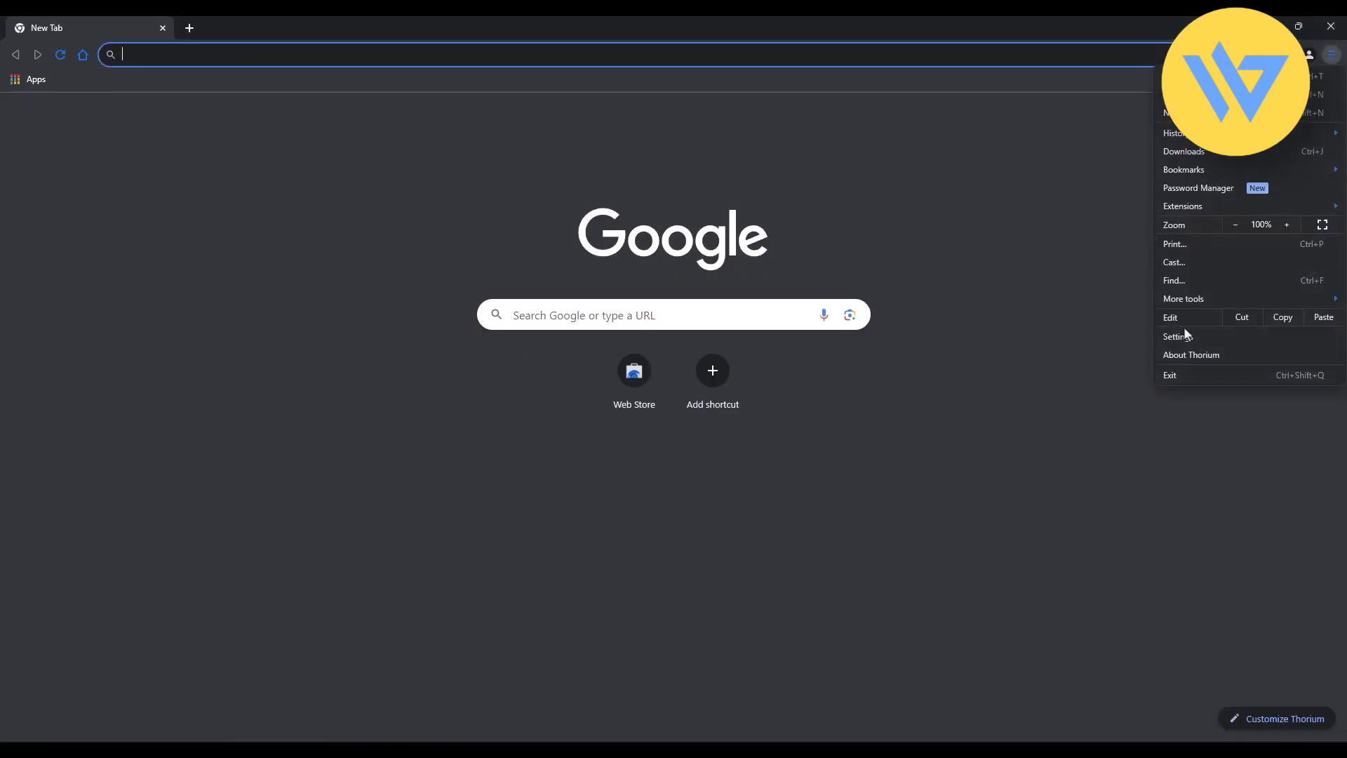
{"action": "left_click", "coordinate": [1178, 336]}
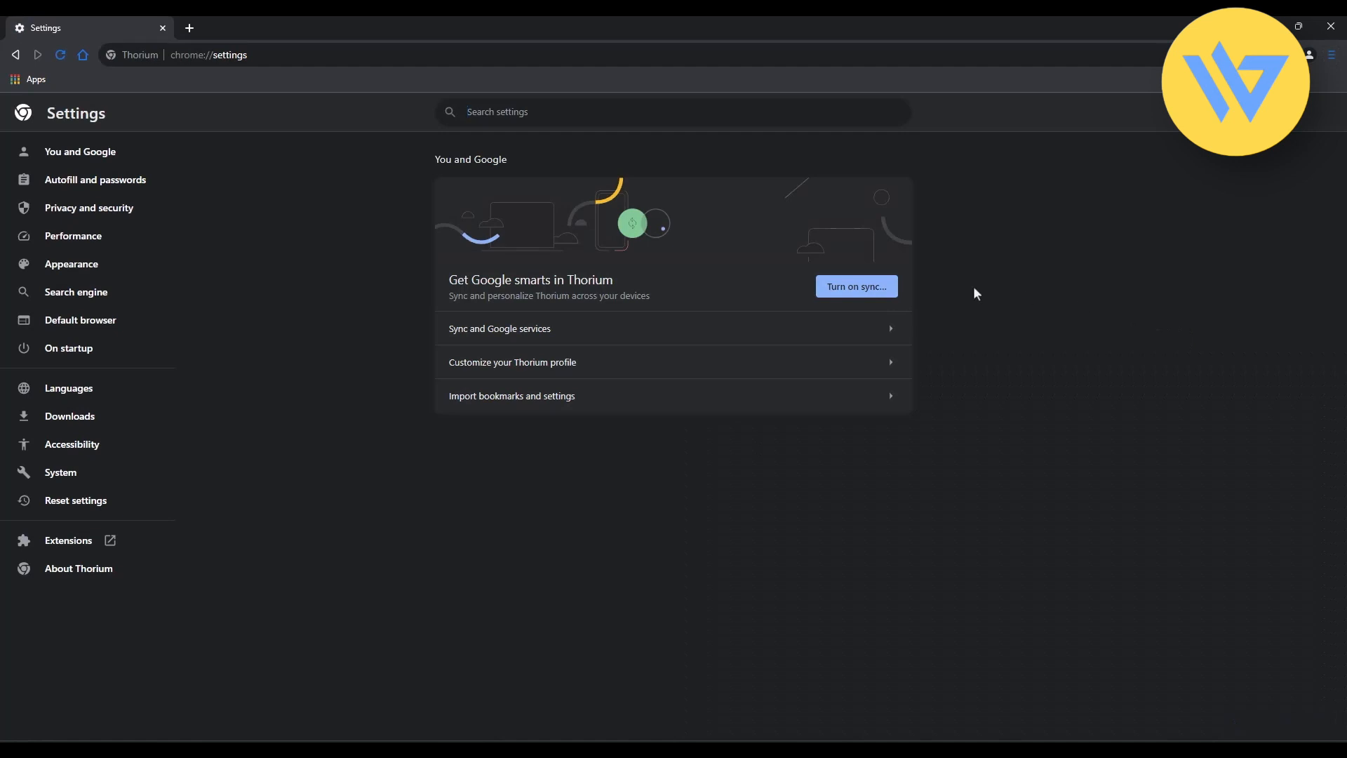
{"action": "mouse_move", "coordinate": [631, 410]}
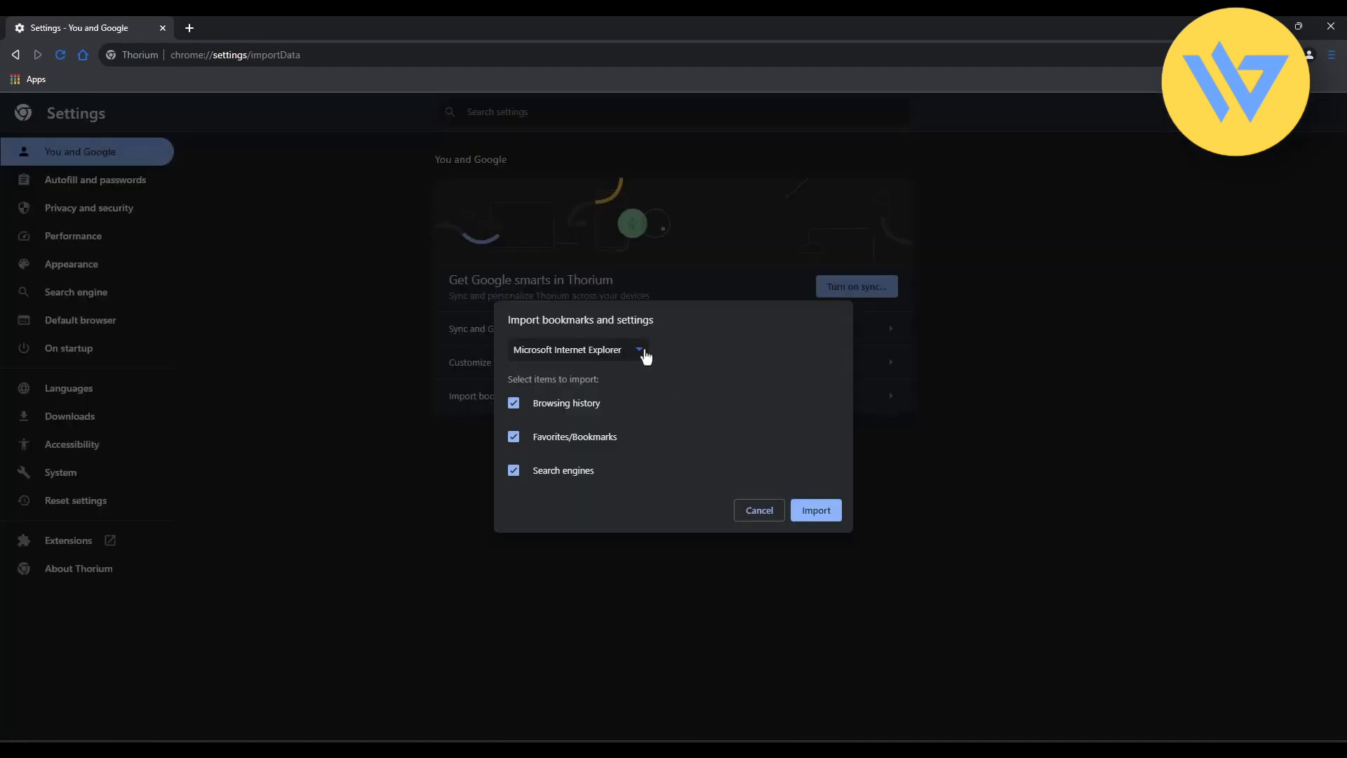
Import history, bookmarks, passwords and autofill from the 'Mozilla Firefox - default' profile.
{"action": "left_click", "coordinate": [637, 350]}
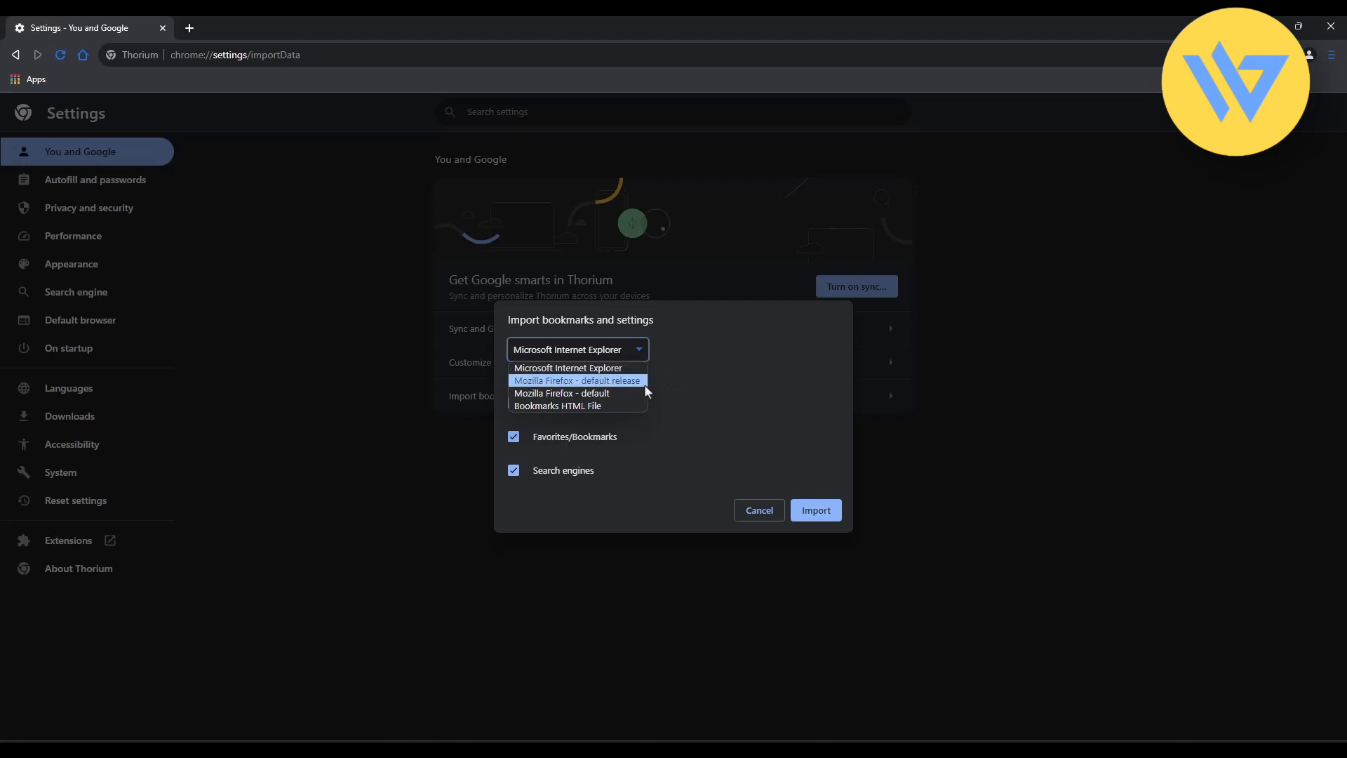
{"action": "left_click", "coordinate": [575, 380]}
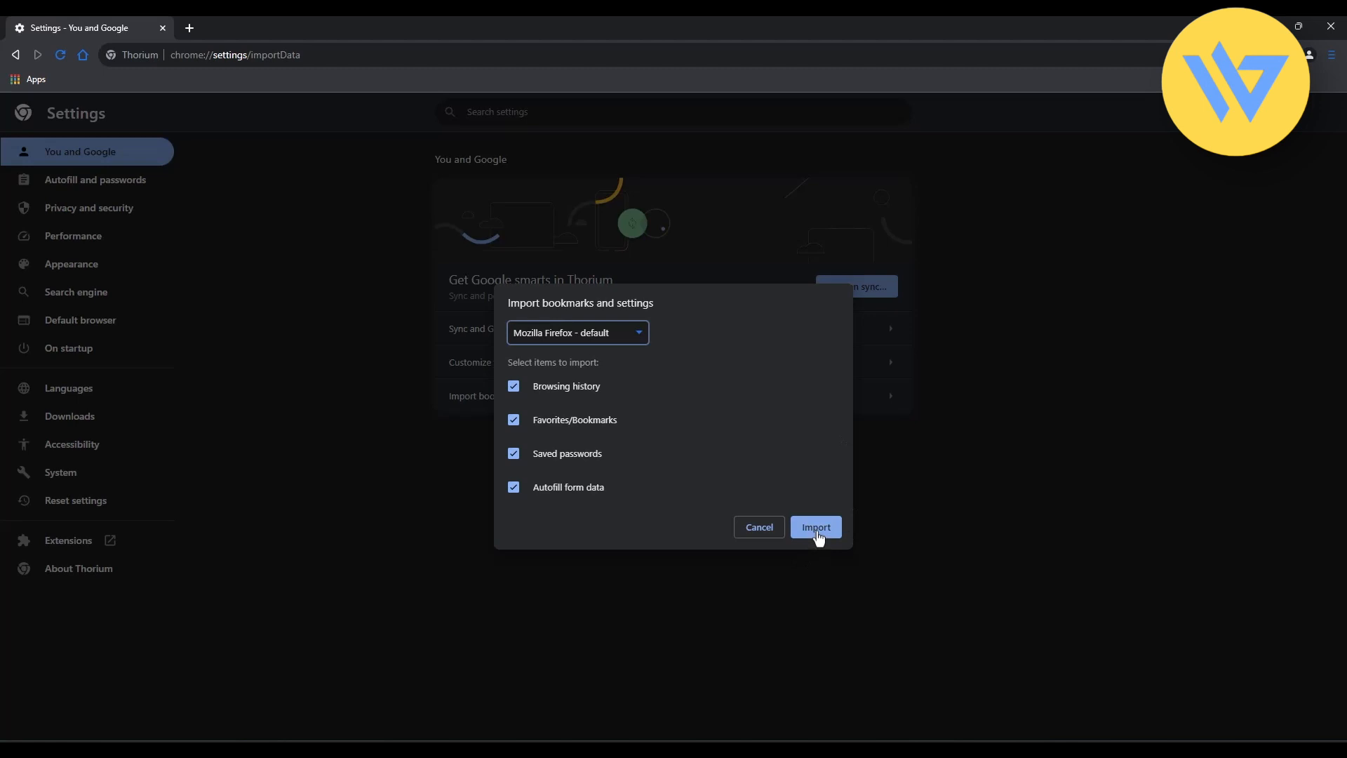
{"action": "left_click", "coordinate": [814, 527]}
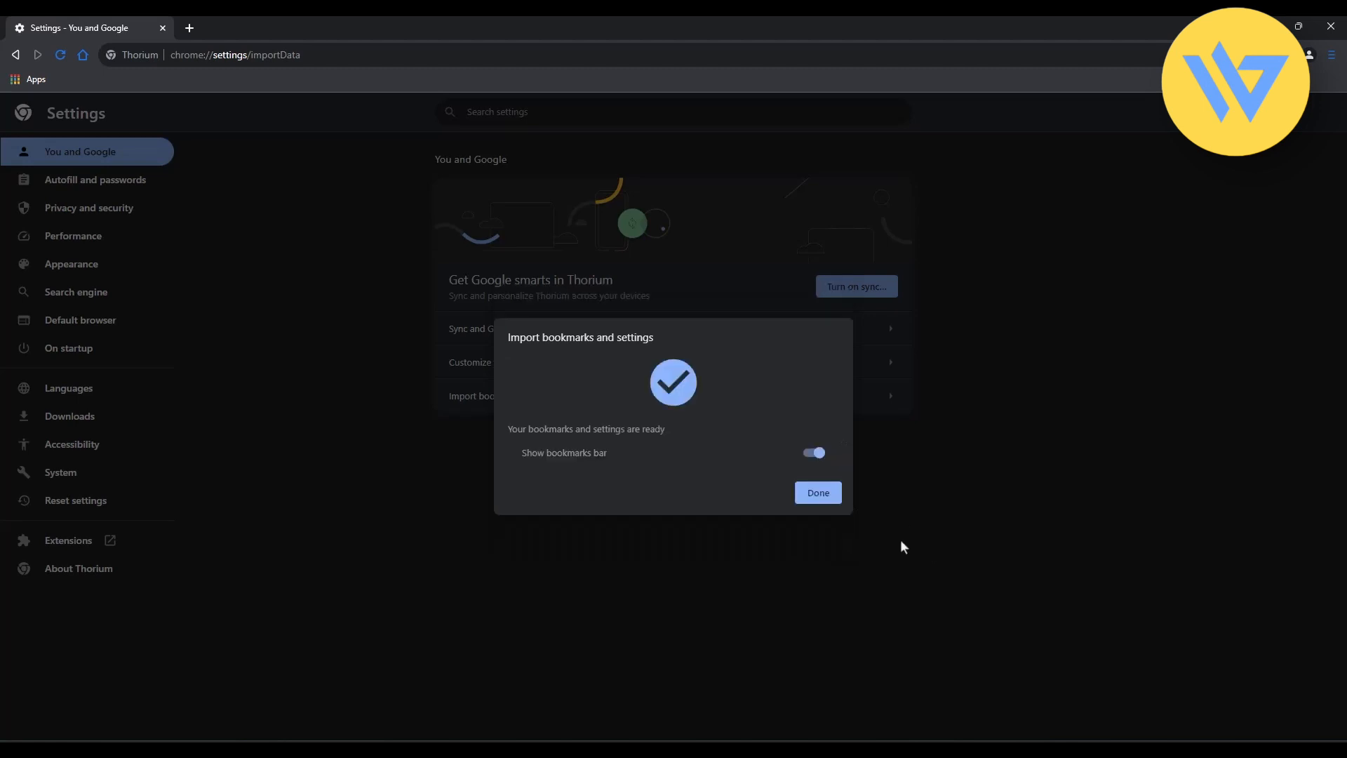
Close the import confirmation to show the 'Imported From Firefox' bookmarks folder.
{"action": "left_click", "coordinate": [816, 492]}
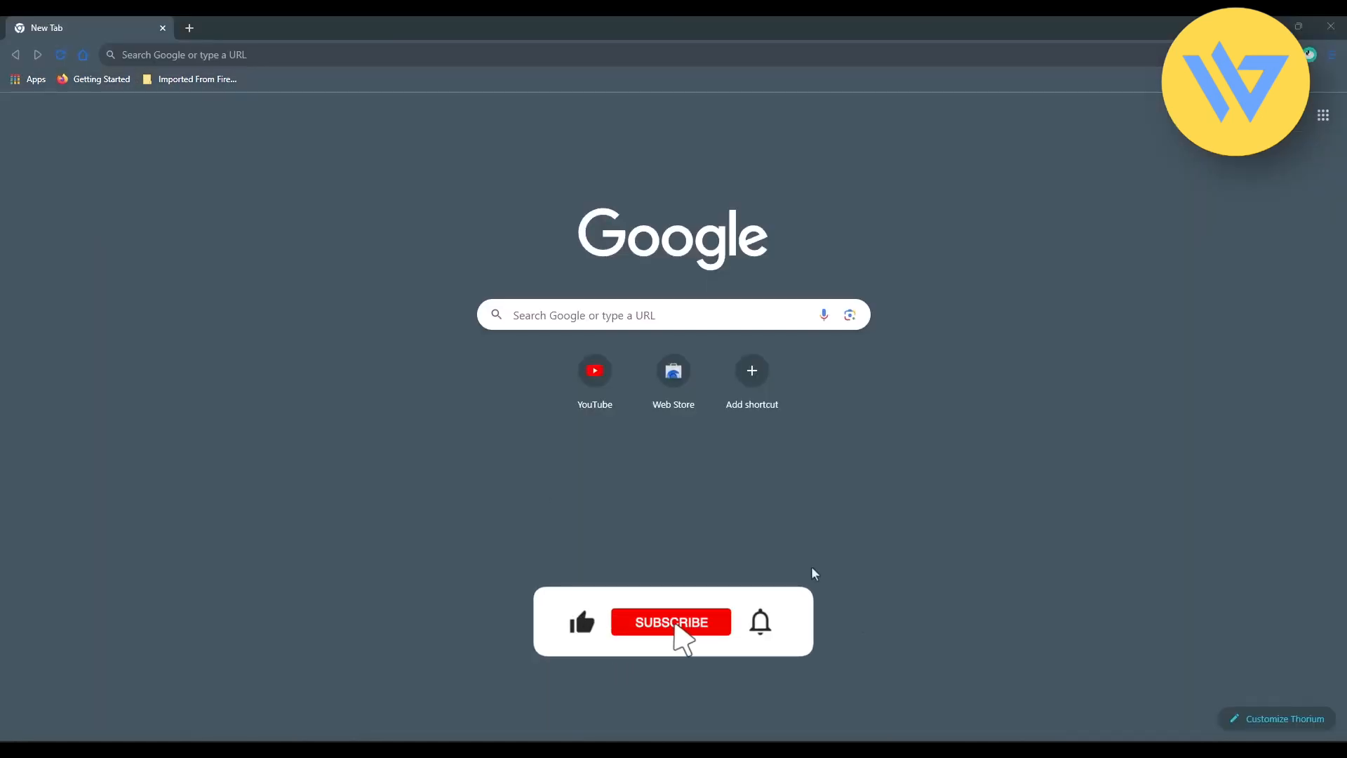
{"action": "left_click", "coordinate": [670, 620]}
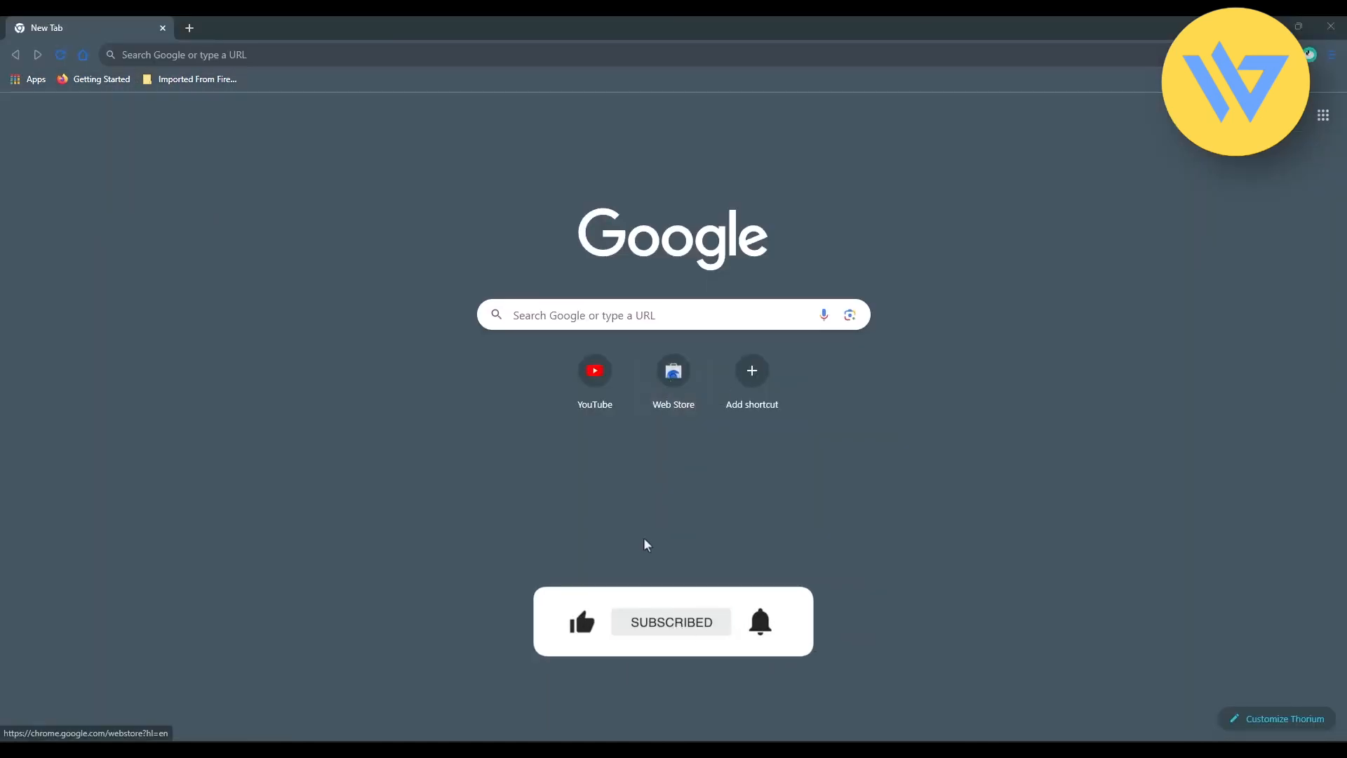